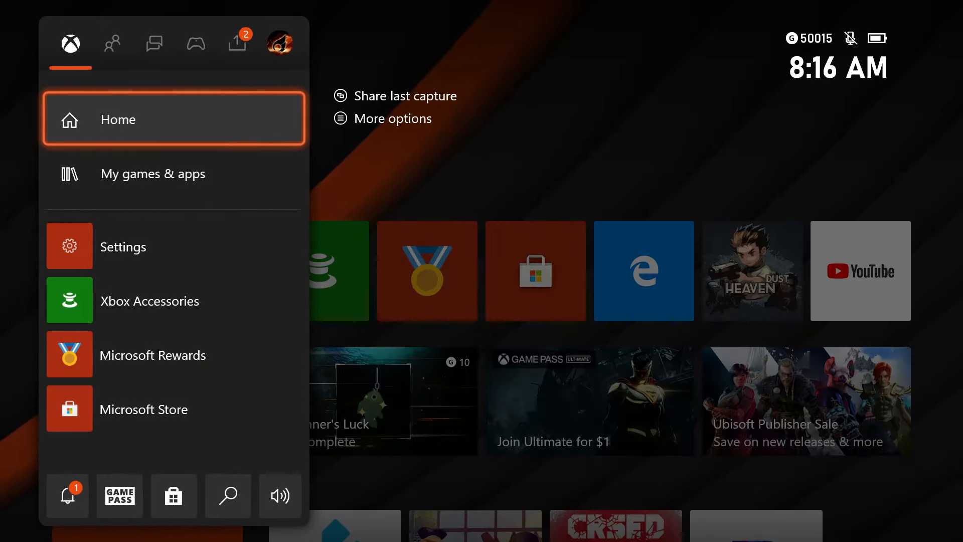
From the guide, move through game activity to Profile & system and choose Settings.
left_click(195, 44)
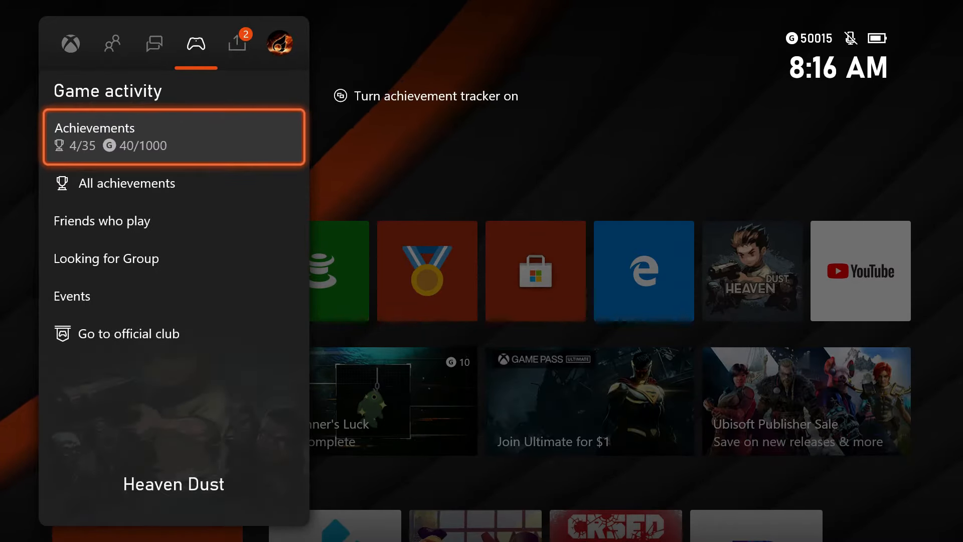
left_click(280, 44)
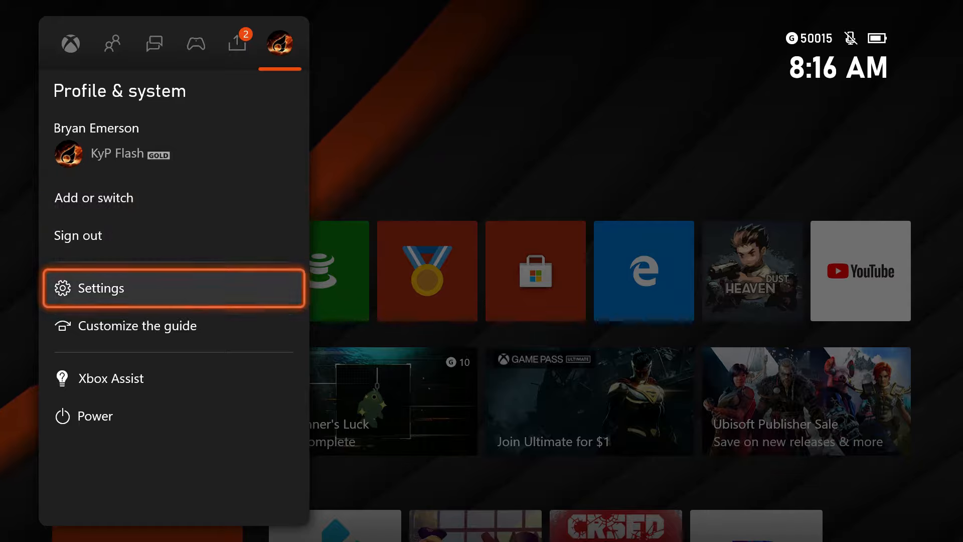
left_click(101, 288)
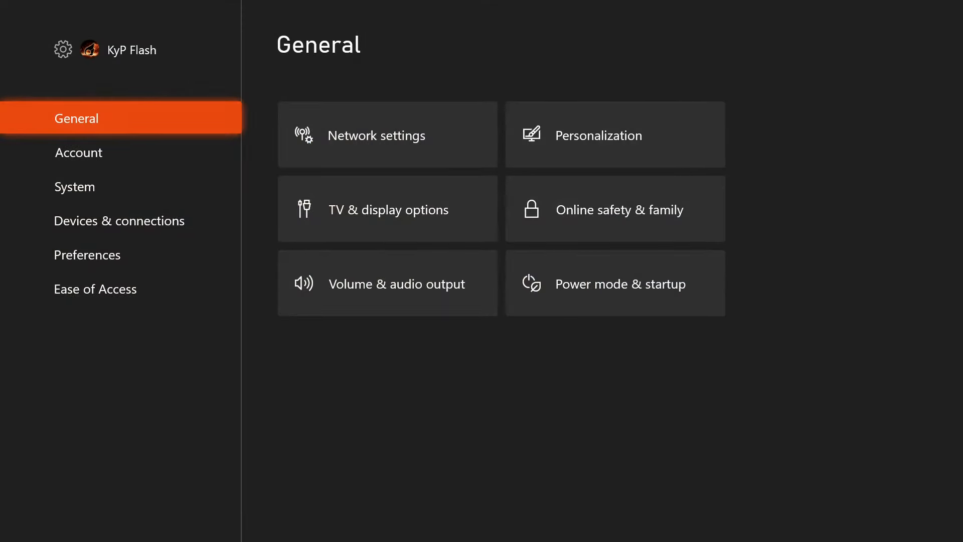
Move from Account to Devices & connections and choose Accessories.
left_click(78, 152)
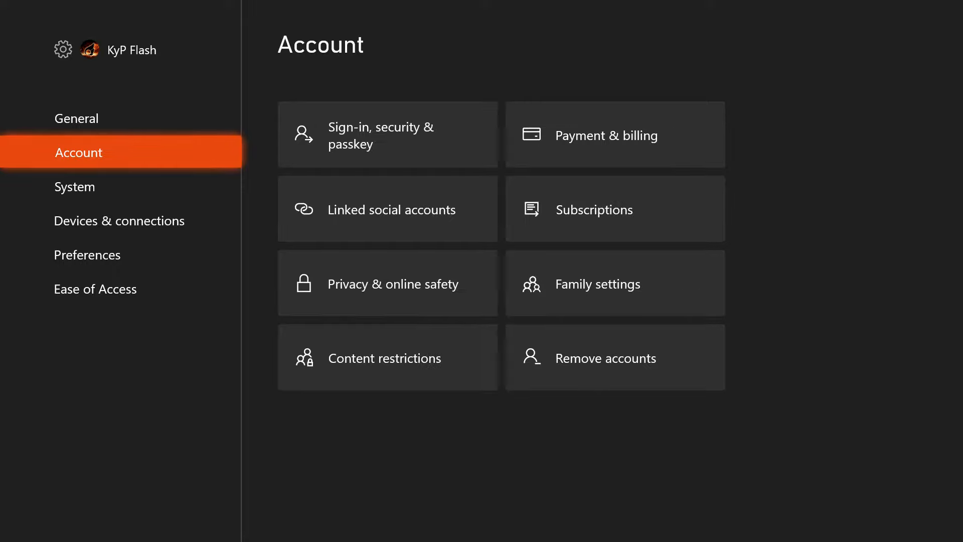
left_click(119, 221)
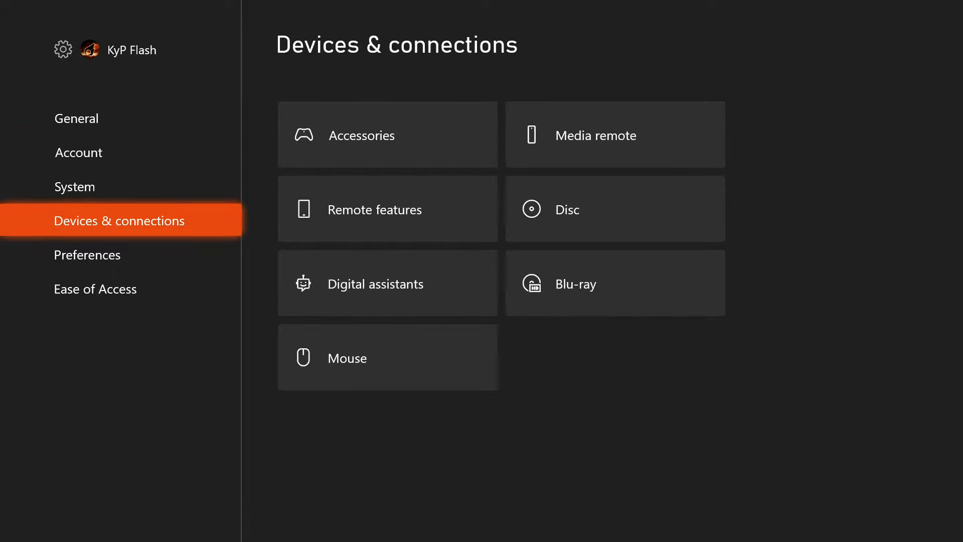
mouse_move(387, 134)
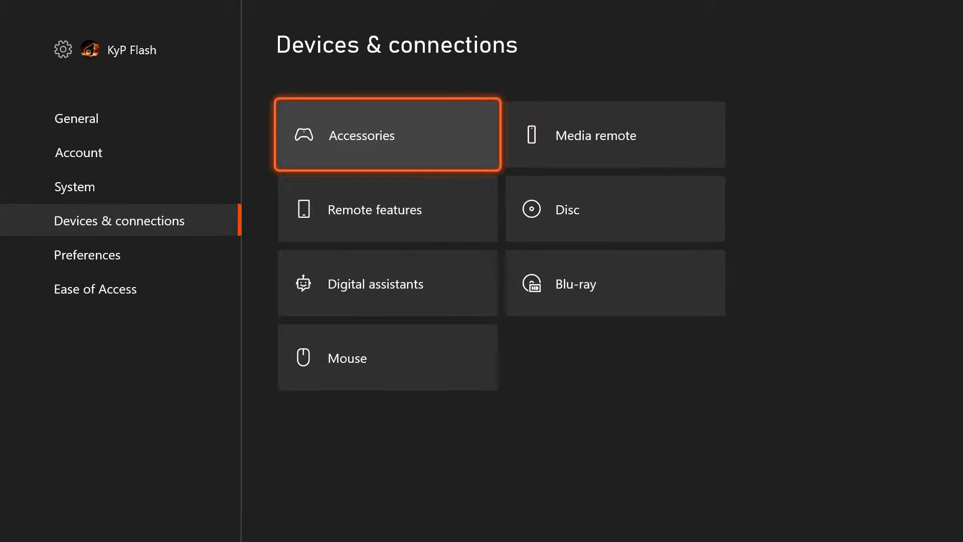
left_click(387, 134)
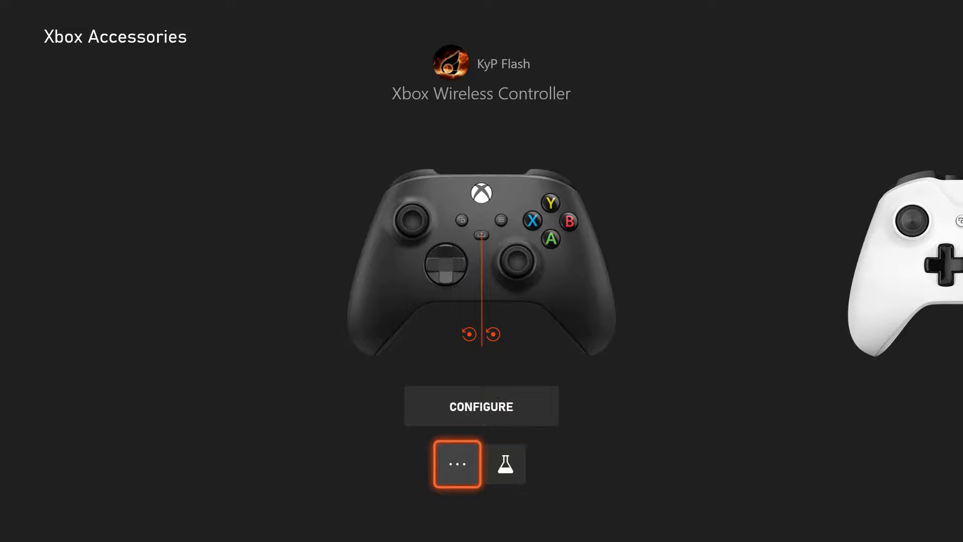
Open the wireless controller's '...' configure menu and choose 'Turn on Copilot'.
left_click(457, 463)
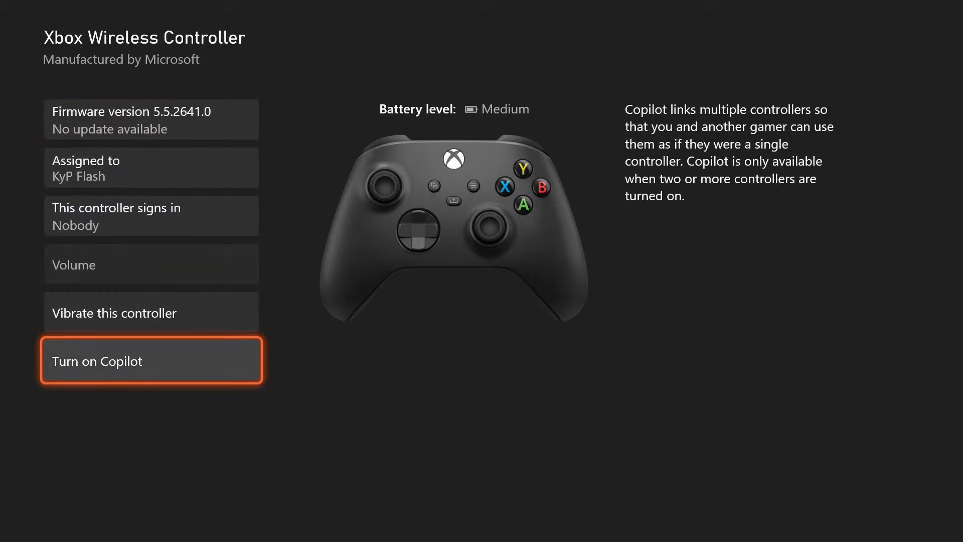
left_click(150, 361)
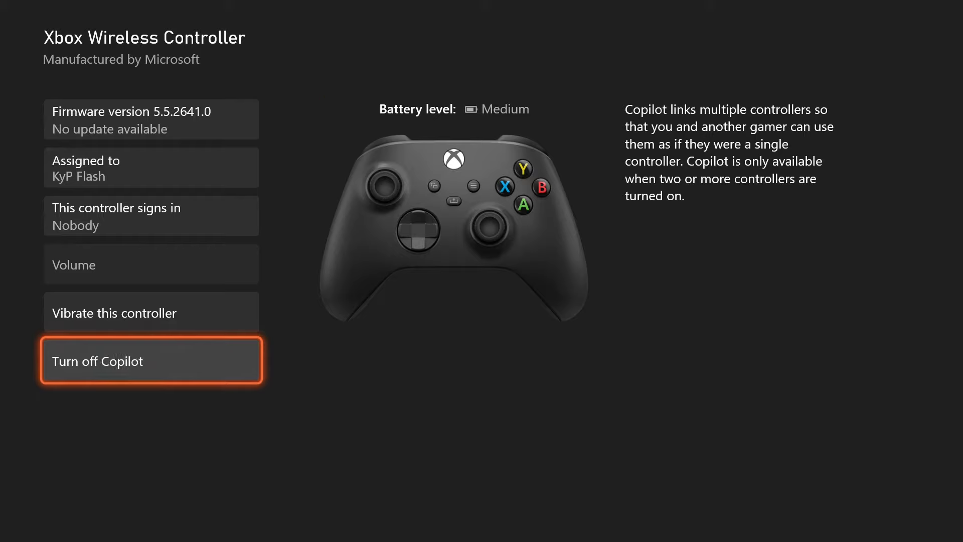